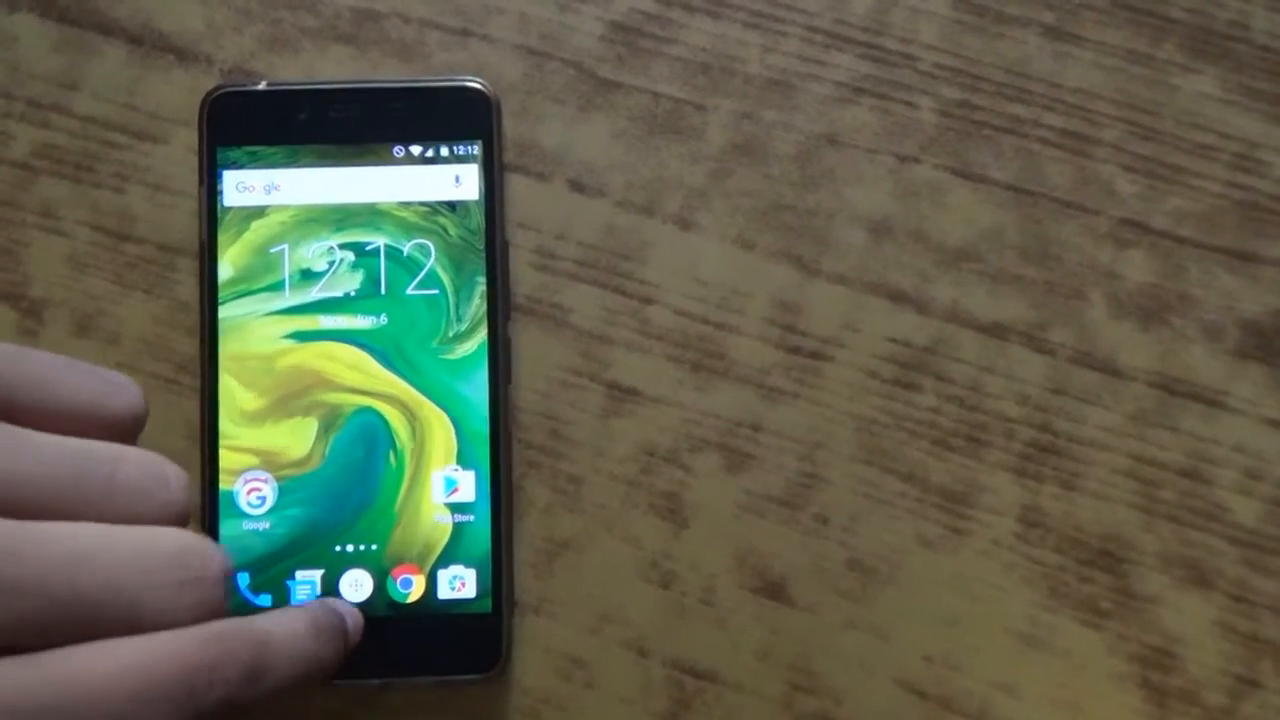
- Launch Root Browser from the app drawer to list the device's root folders
click(380, 584)
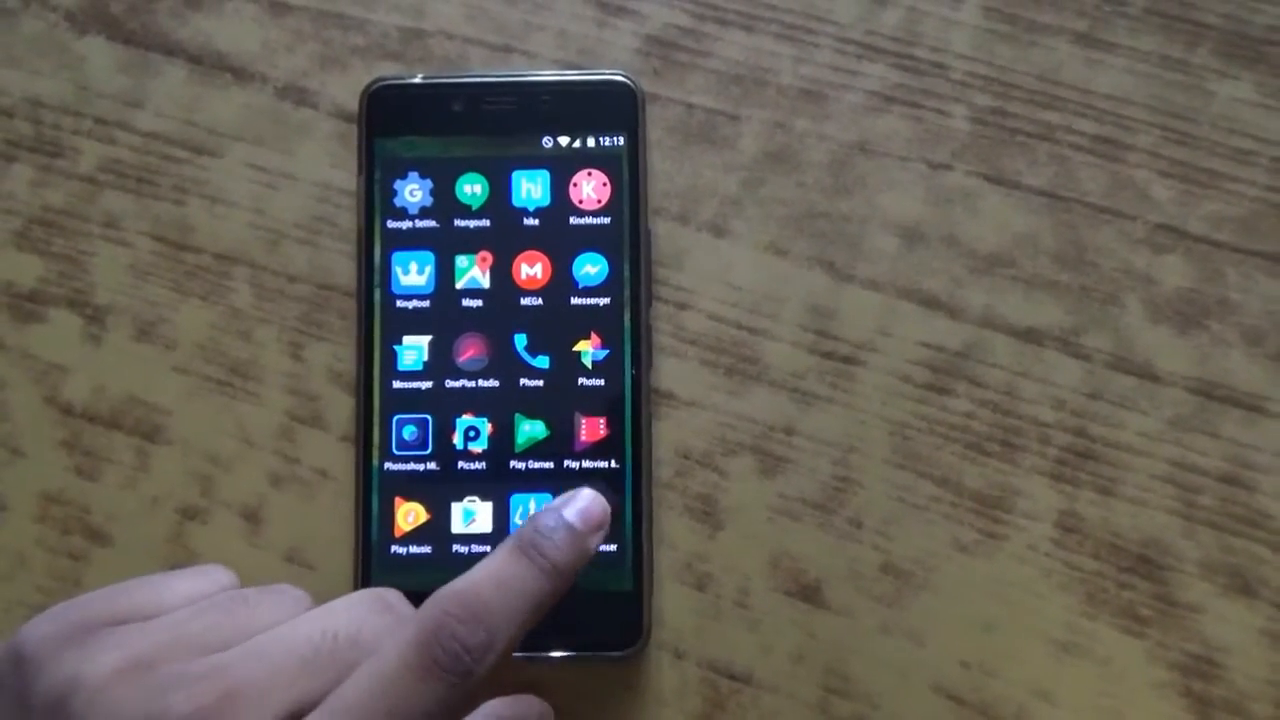
click(532, 520)
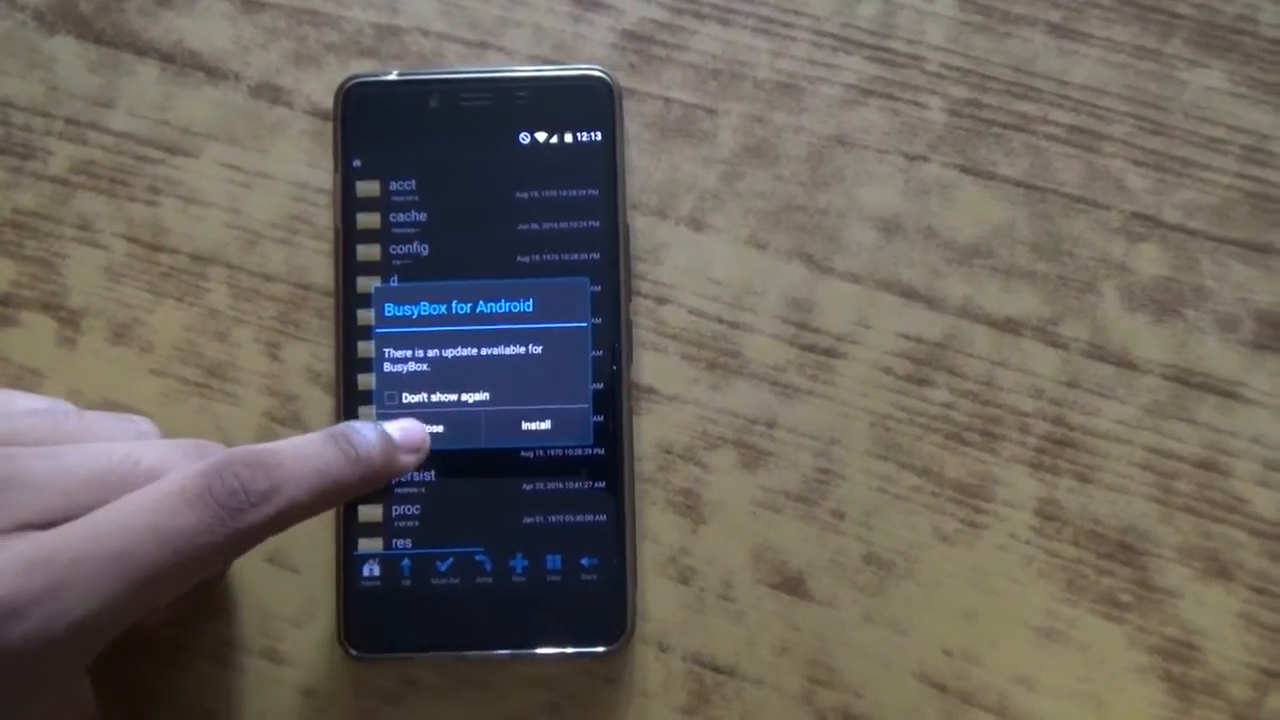
- Dismiss the BusyBox prompt and browse sdcard into the UCDownloads folder
click(420, 424)
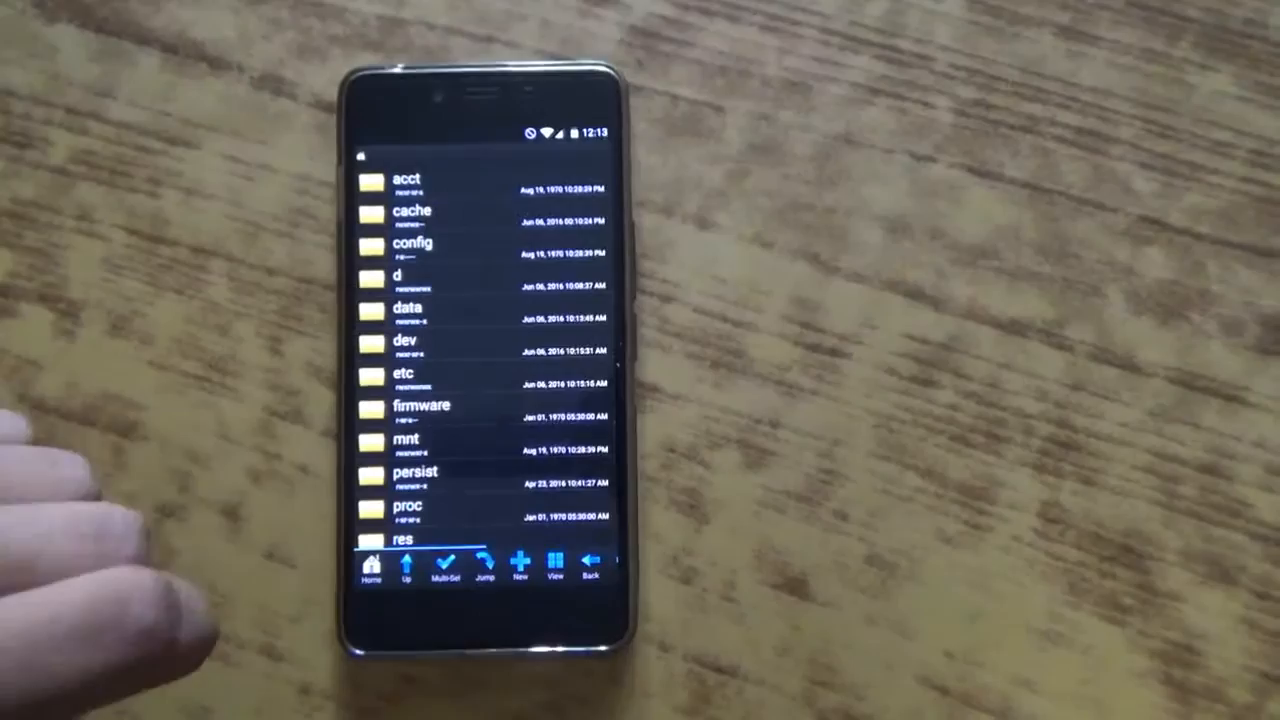
scroll(down, 3)
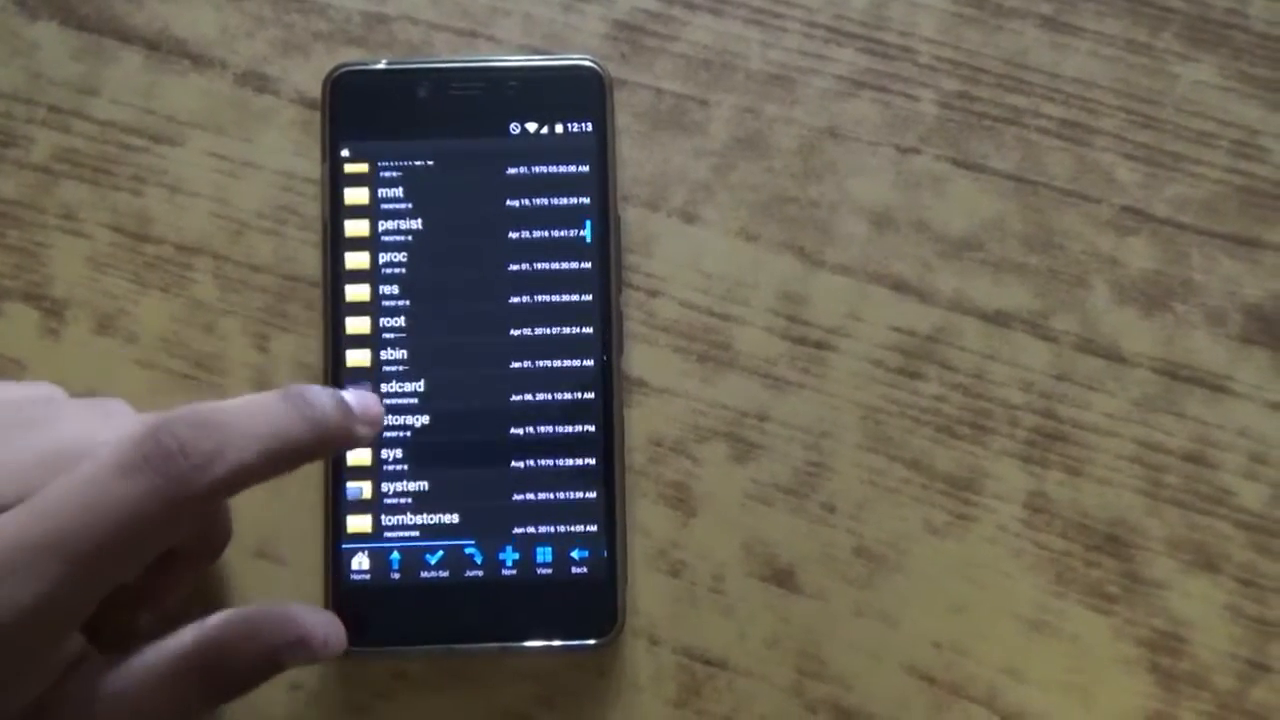
click(398, 386)
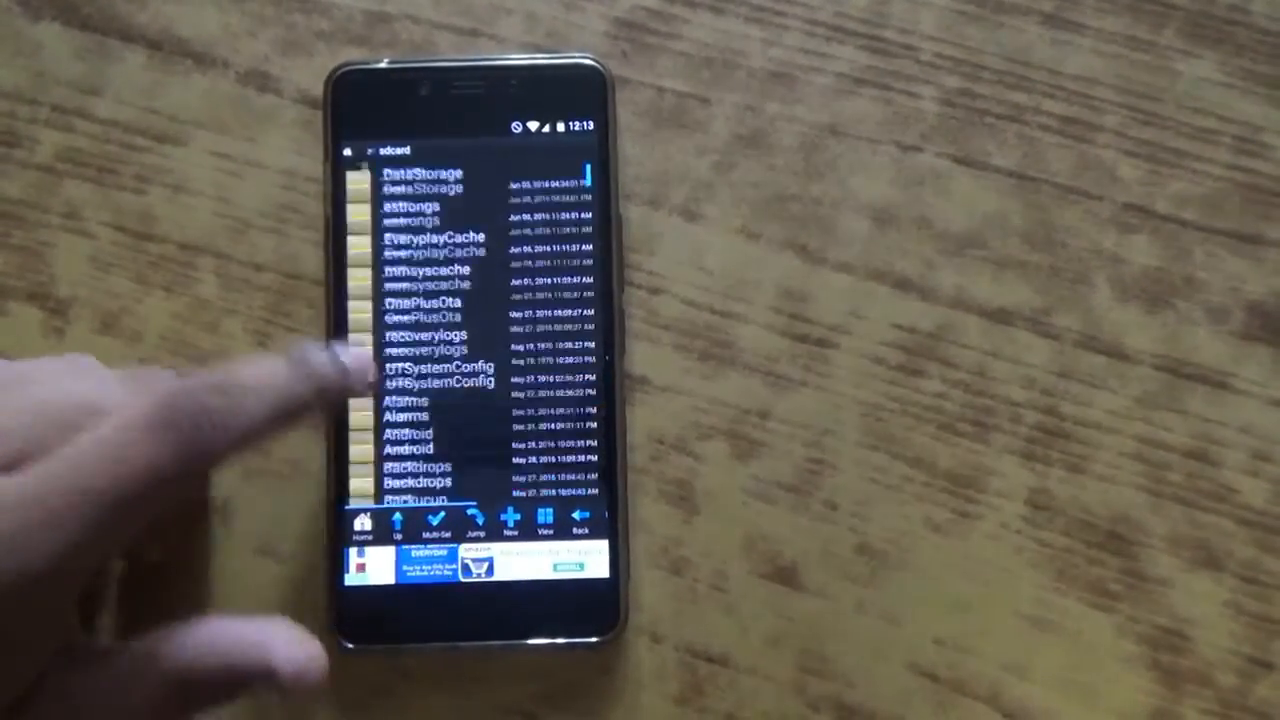
scroll(down, 3)
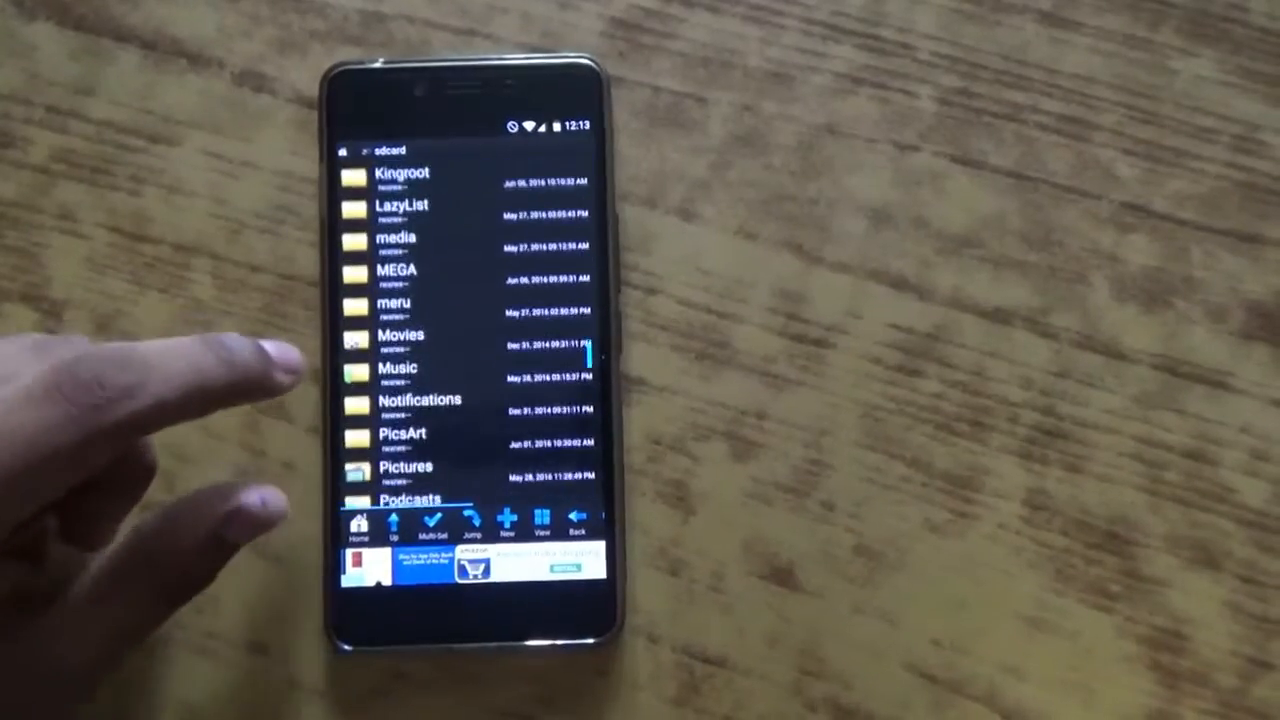
scroll(down, 3)
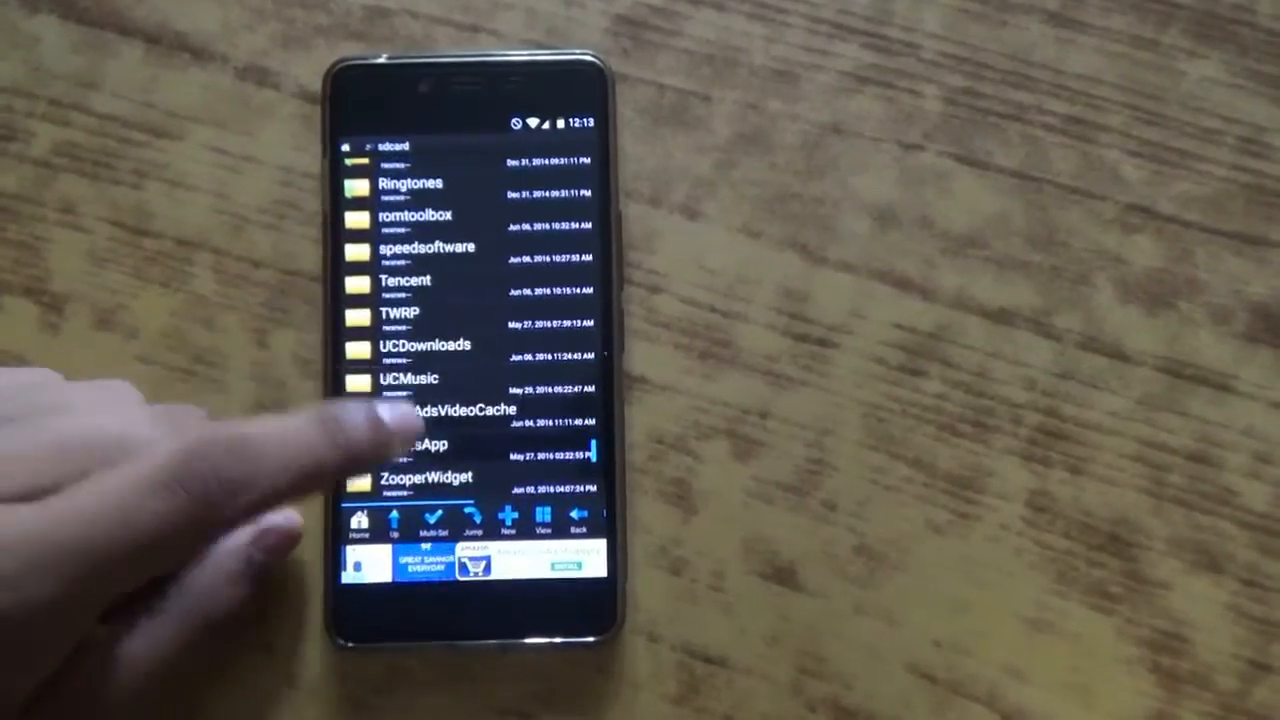
click(424, 344)
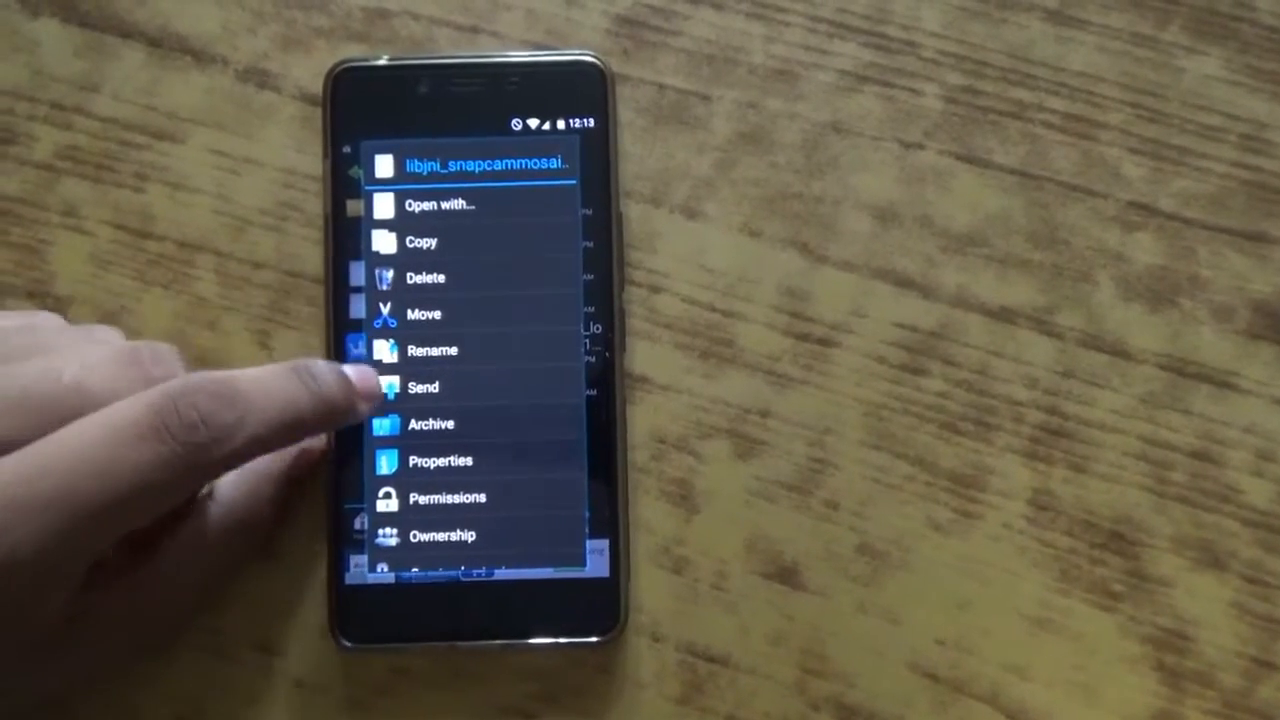
- View libjni_snapcammosaic.so's properties showing rw-rw----, then return to the listing
click(440, 460)
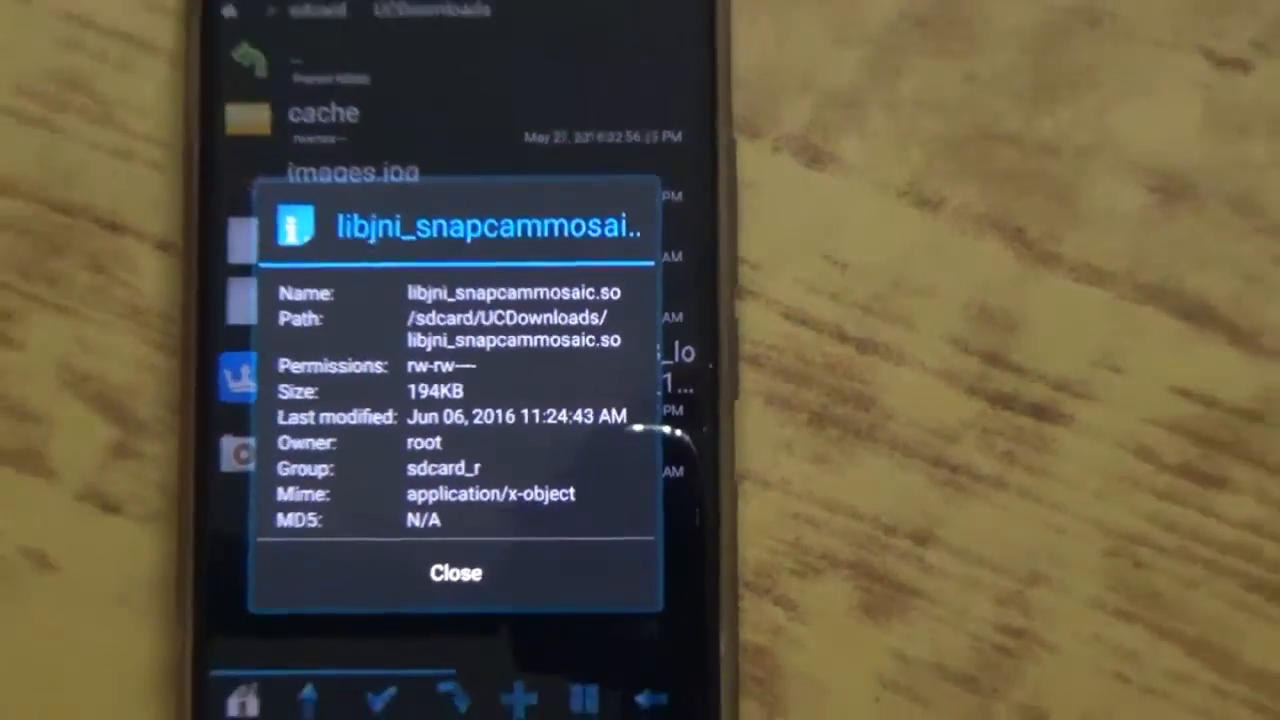
click(456, 572)
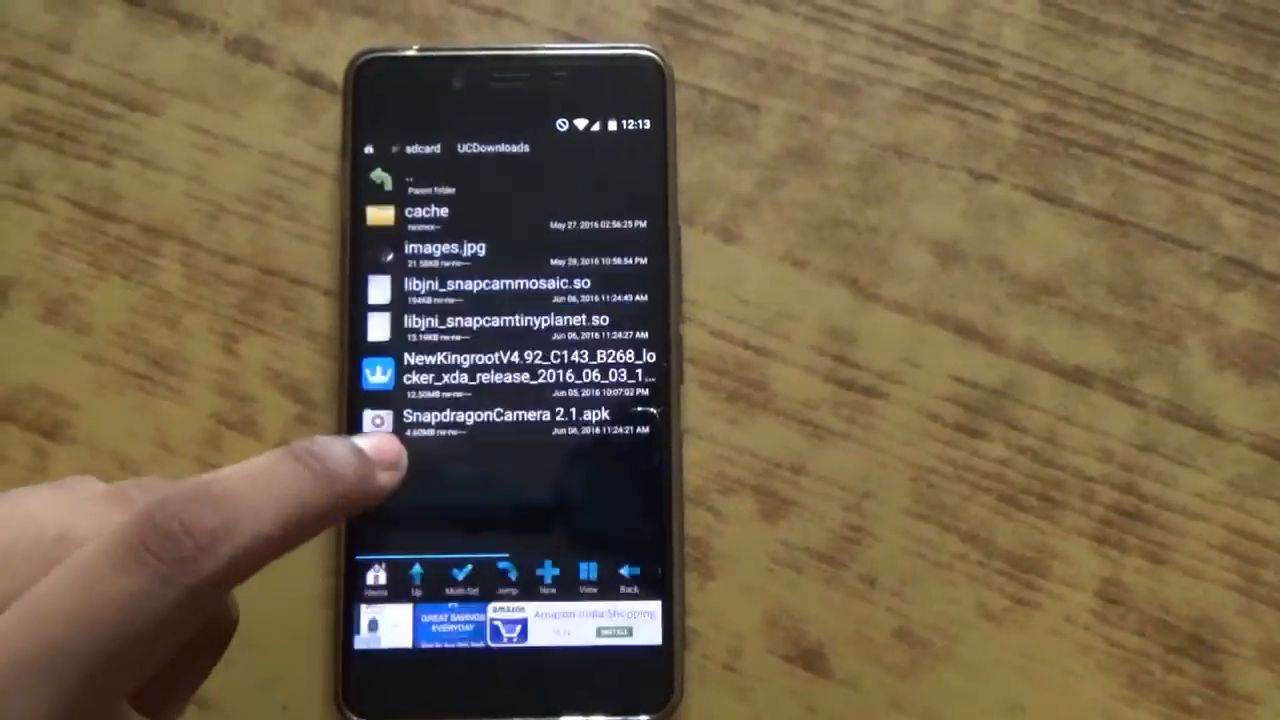
- Bring up the Permissions dialog for libjni_snapcammosaic.so, currently rw-rw---- (0660)
click(490, 290)
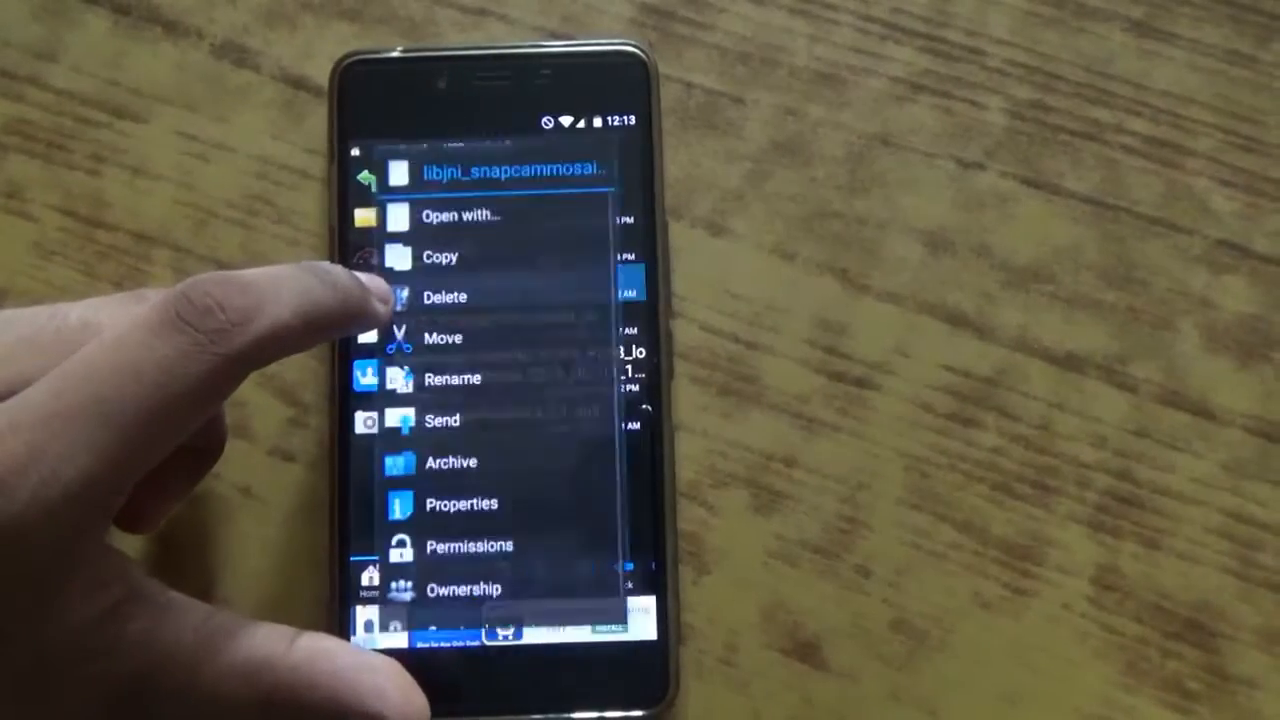
click(468, 546)
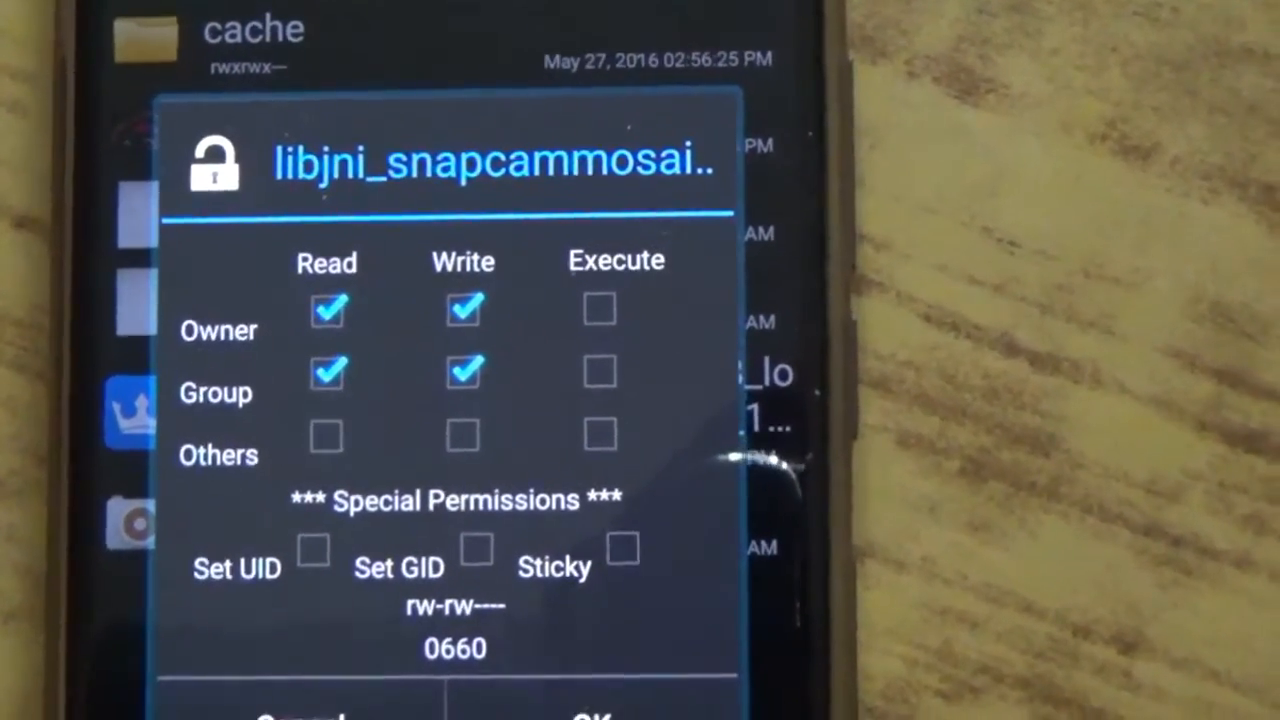
- Clear existing grants and tick Owner Read and Owner Write for libjni_snapcammosaic.so
click(324, 310)
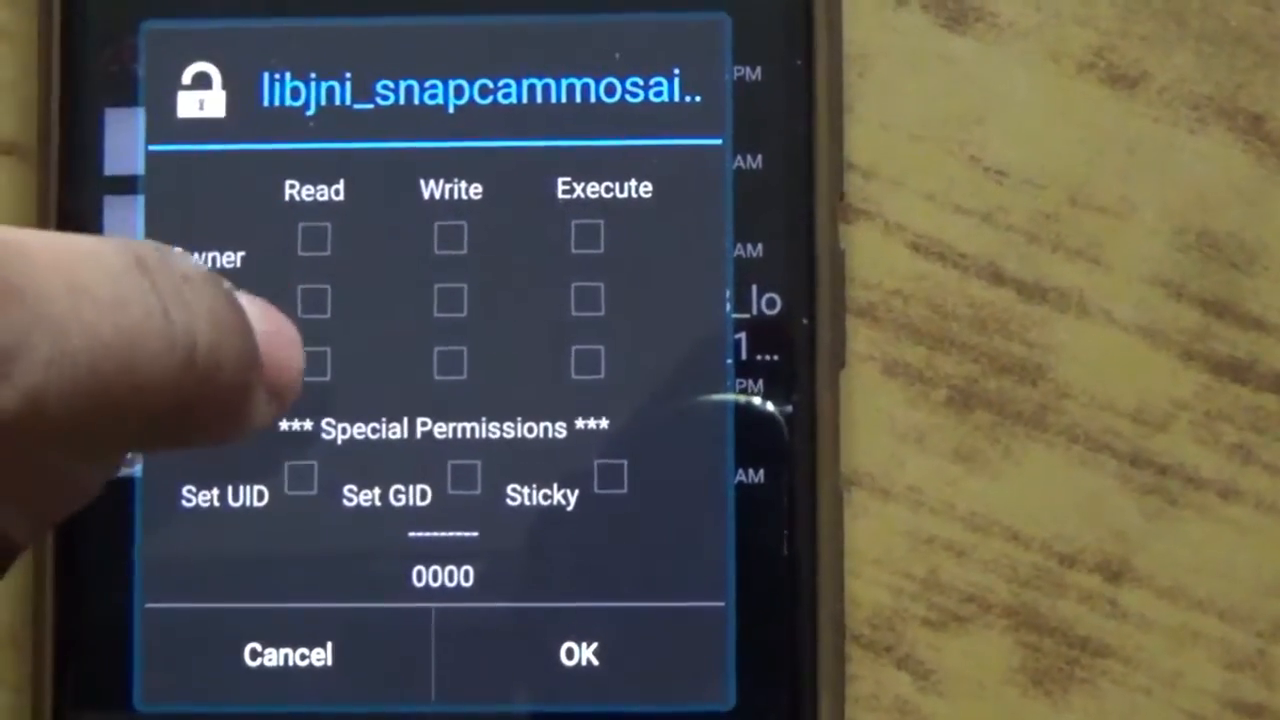
click(312, 238)
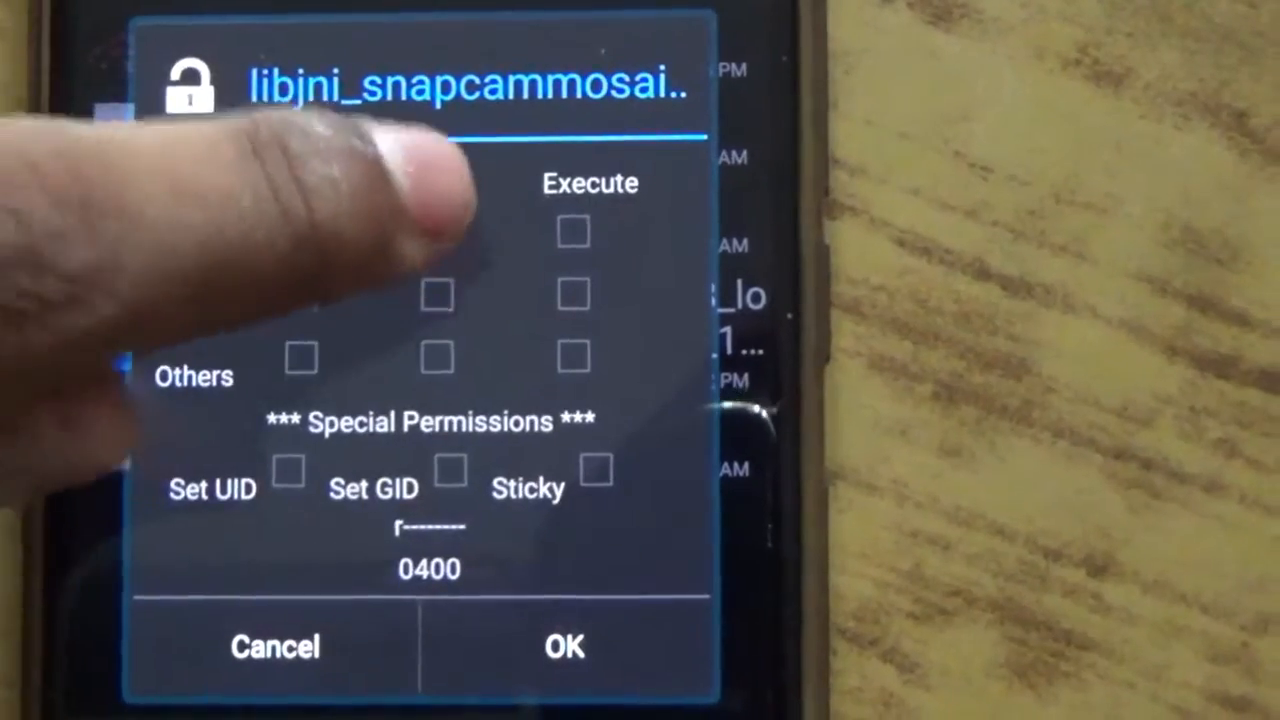
click(304, 358)
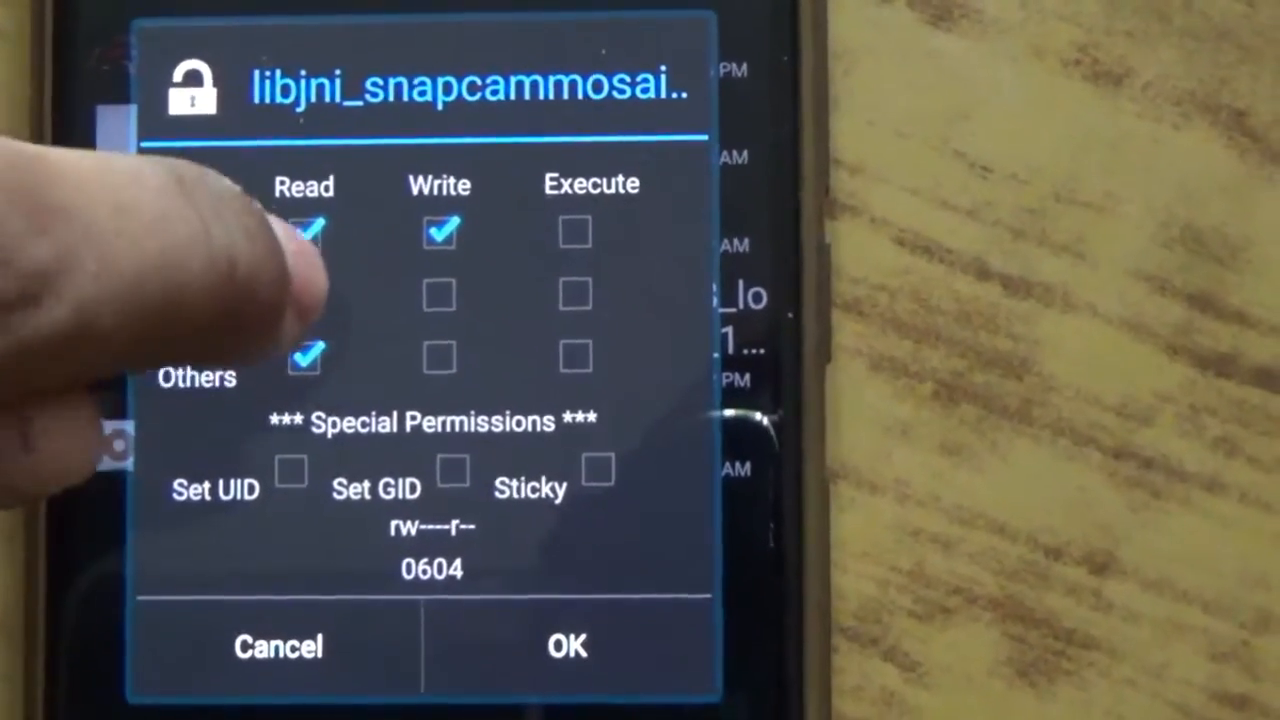